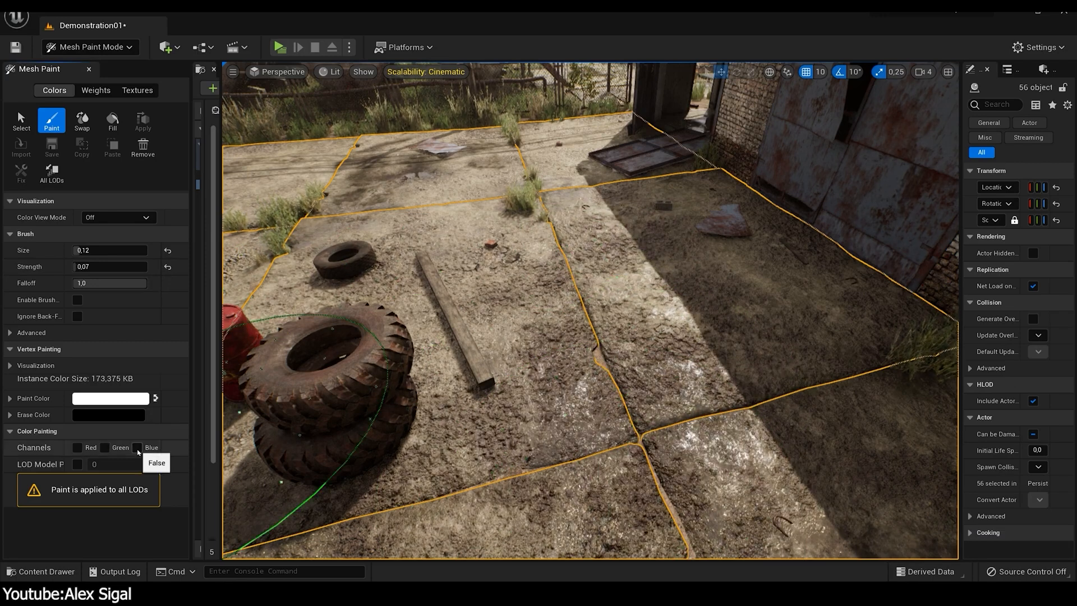
In Mesh Paint mode, paint vertex colours onto the selected dirt ground meshes.
click(139, 447)
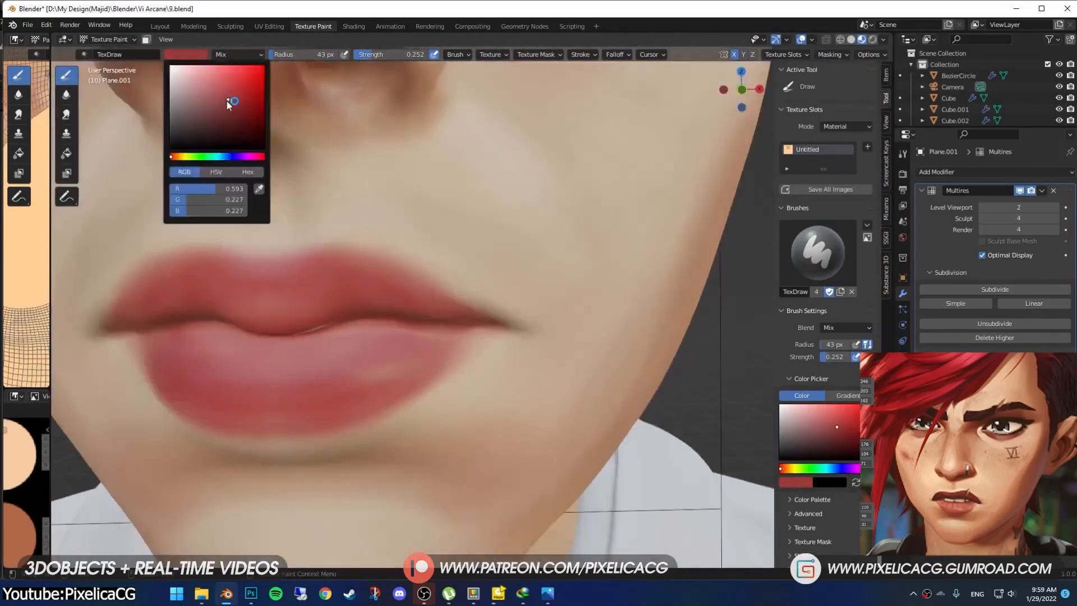
Undo the last red brush stroke on the face model's lips.
key(ctrl+z)
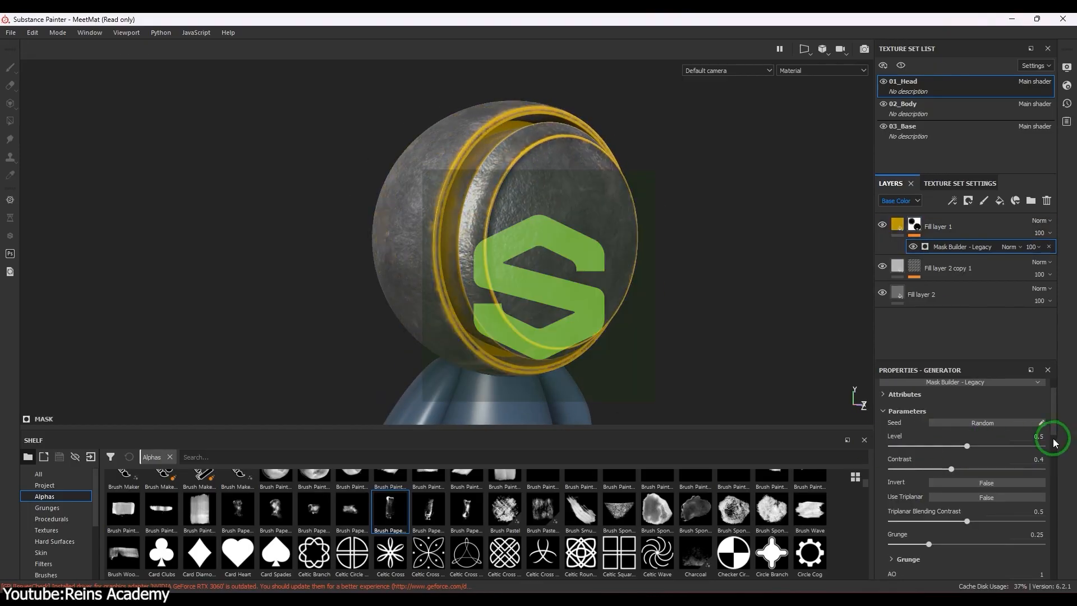
Adjust the Level, Wear Contrast and Position Gradient mask sliders, then add a layer filter.
click(985, 482)
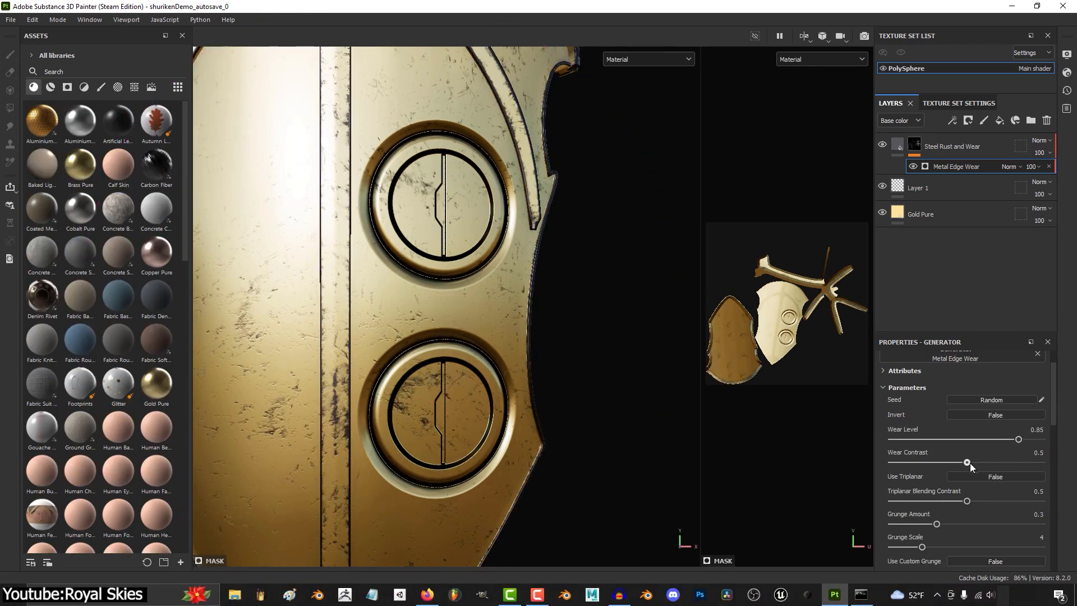
drag(967, 462, 991, 462)
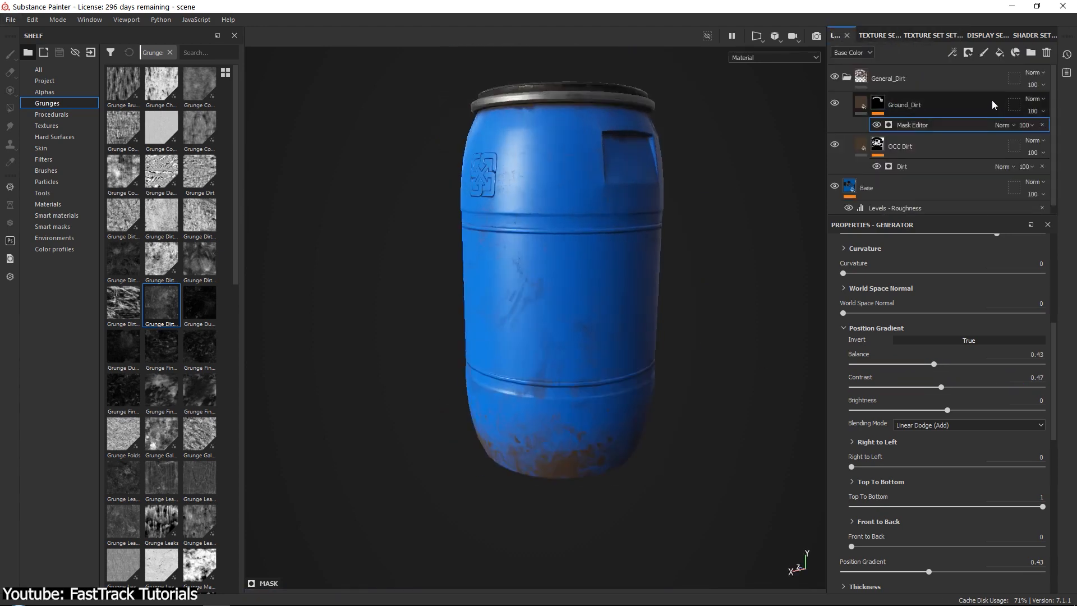
drag(1034, 124, 1034, 141)
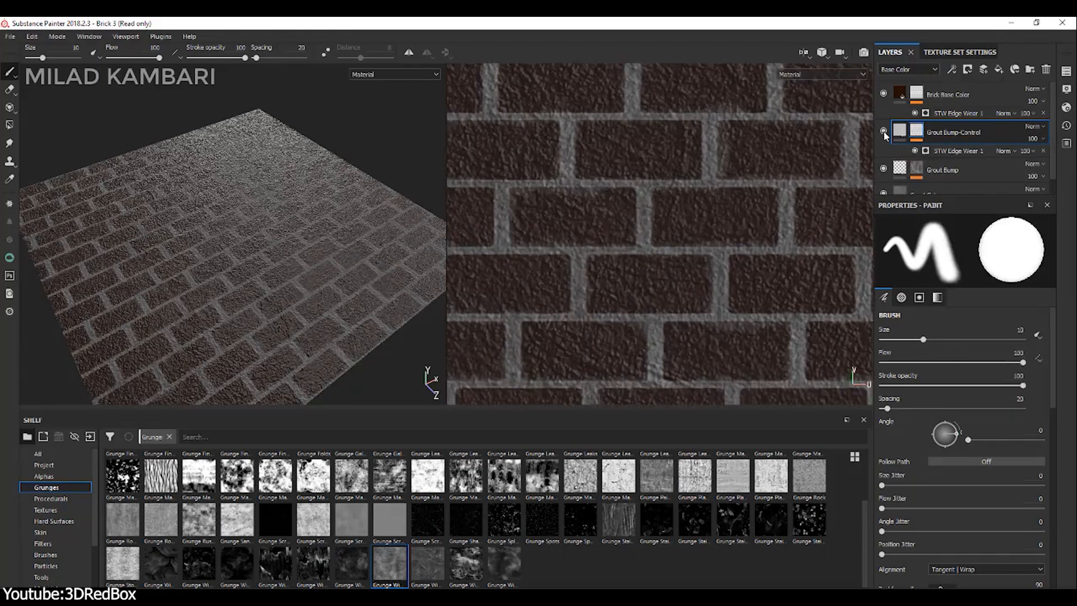
click(906, 69)
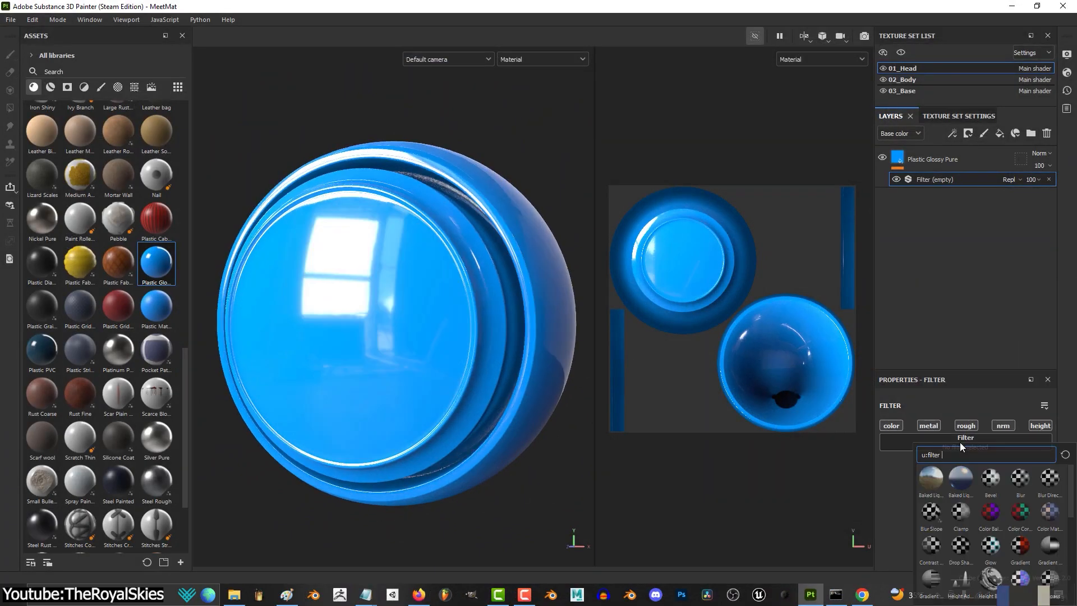
click(960, 476)
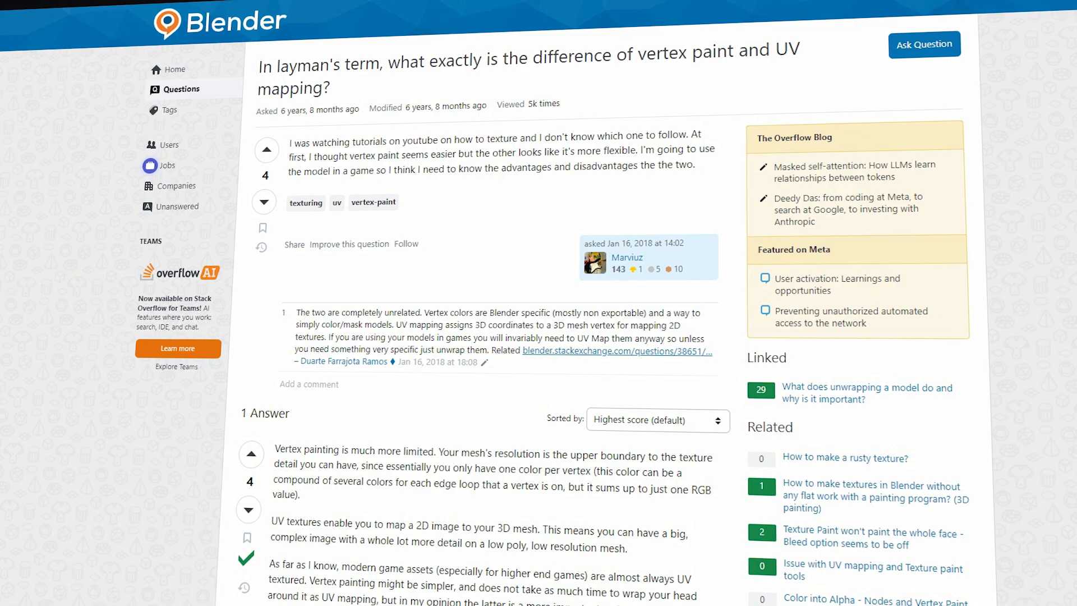
scroll(down, 3)
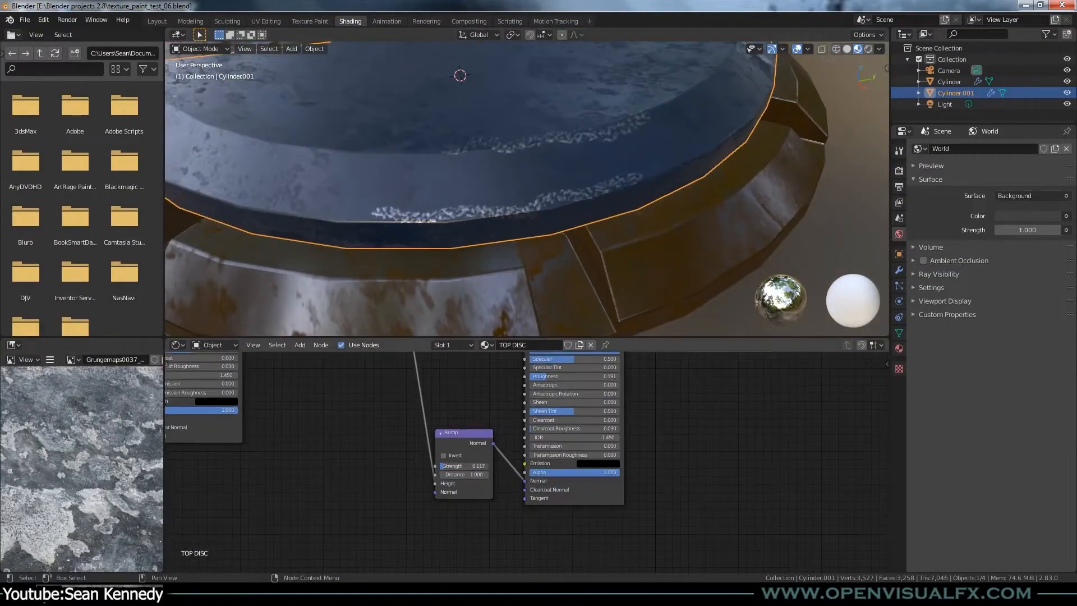
Wire the grunge image through a Bump node, then vertex paint grass and dirt terrain layers.
click(309, 20)
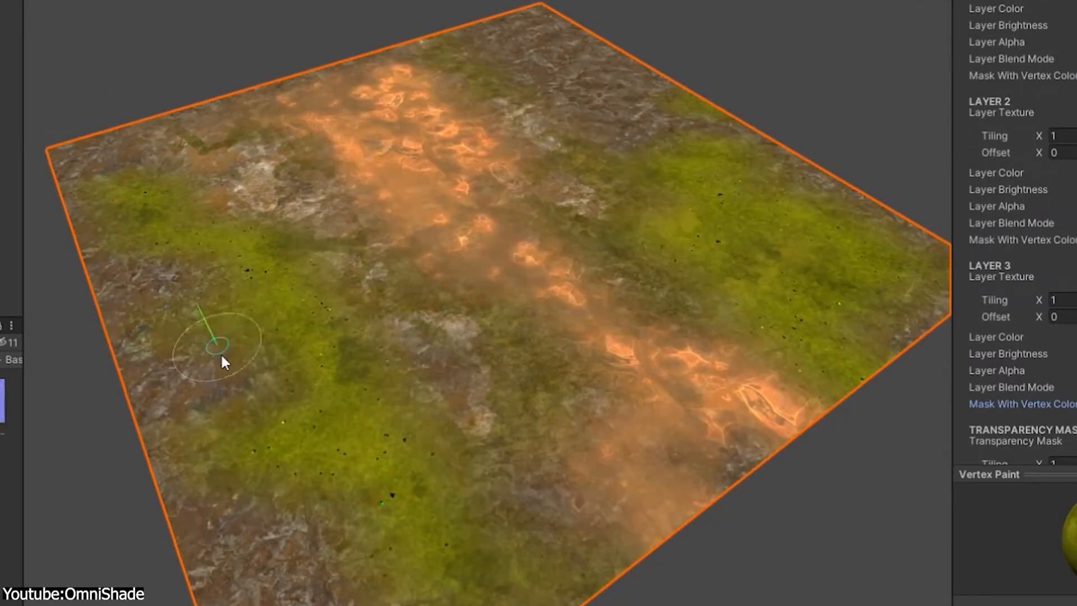
drag(220, 344, 832, 357)
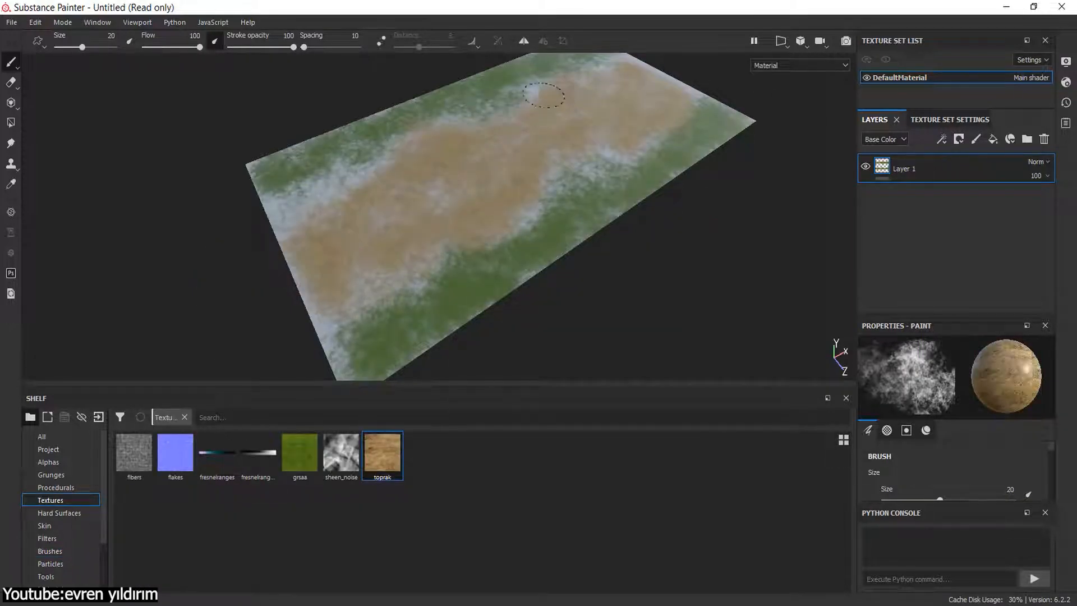
Paint the grass and toprak textures from the Shelf onto Layer 1.
click(299, 451)
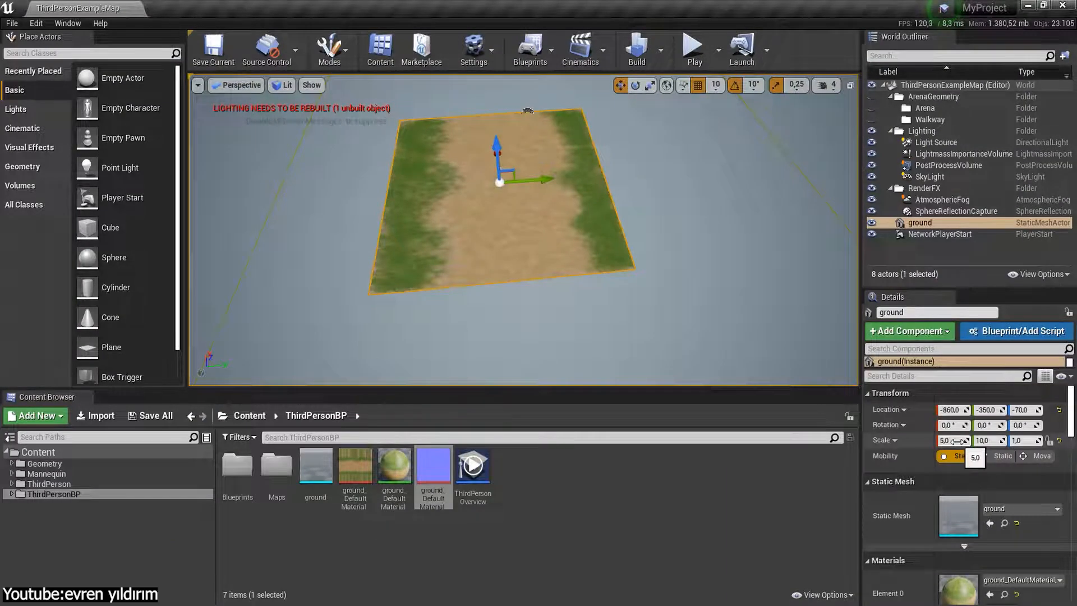
Scale the ground actor into a long narrow strip and play the level.
drag(989, 440, 992, 440)
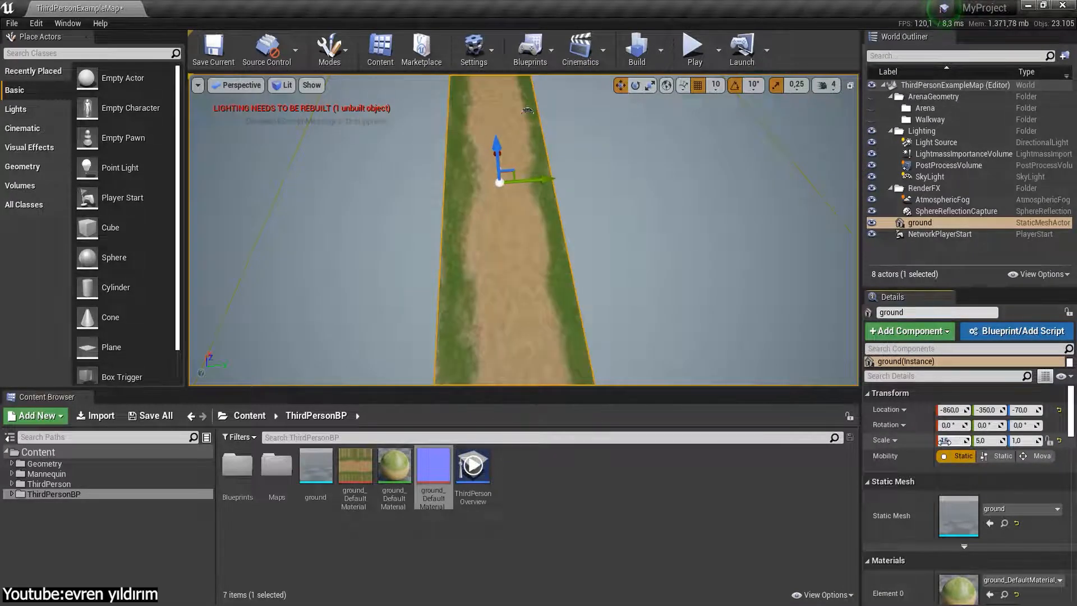
click(692, 49)
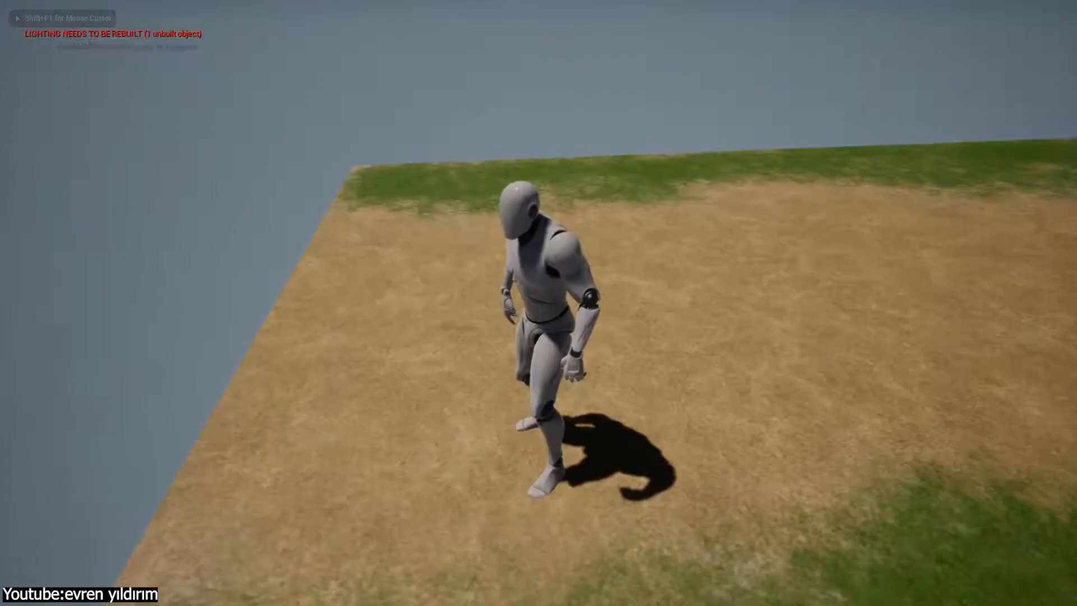